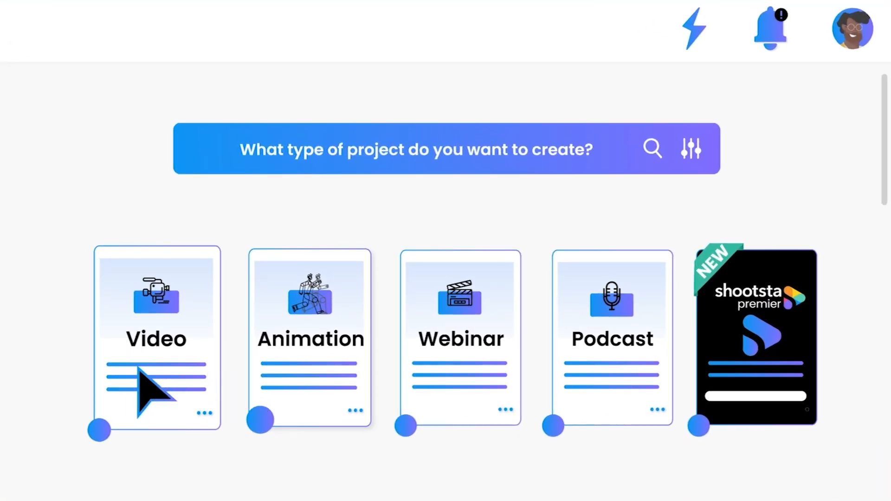
Create a new booking under My Bookings, then approve the reviewed video.
scroll(down, 3)
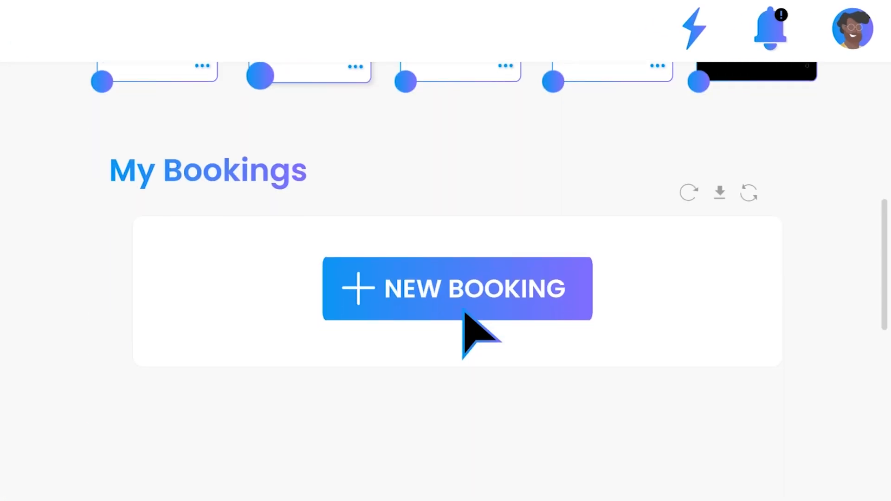
click(457, 288)
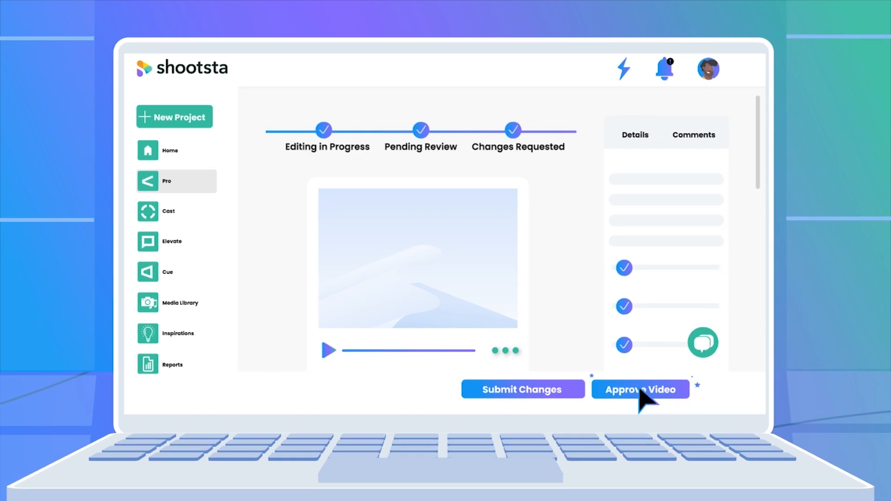
click(640, 390)
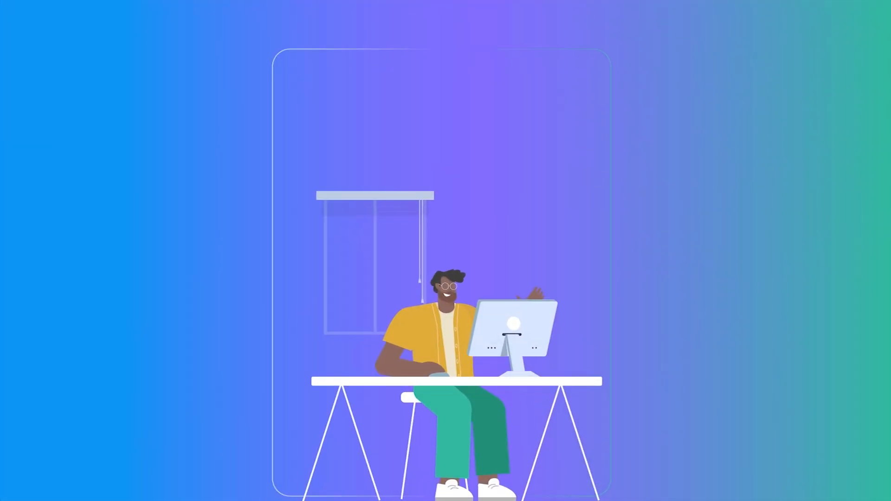